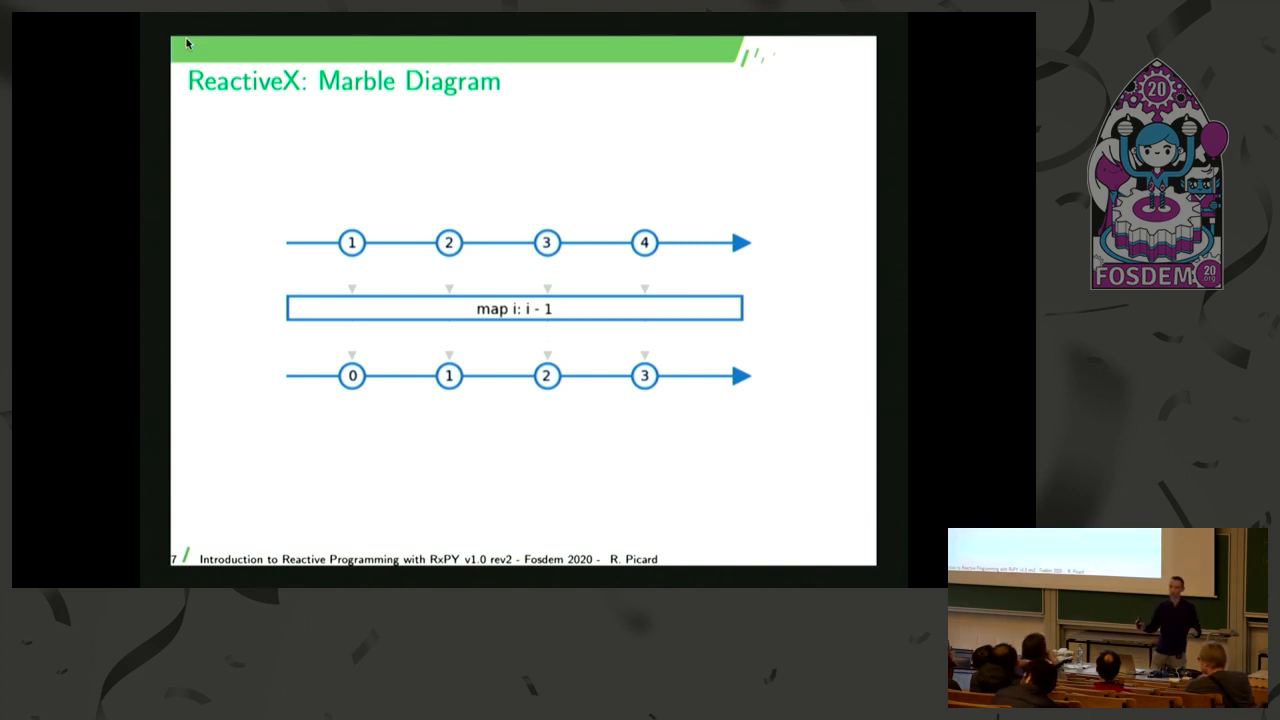
Advance from the Marble Diagram slide to slide 9, 'Hello World: The Code'.
{"action": "key", "text": "Right"}
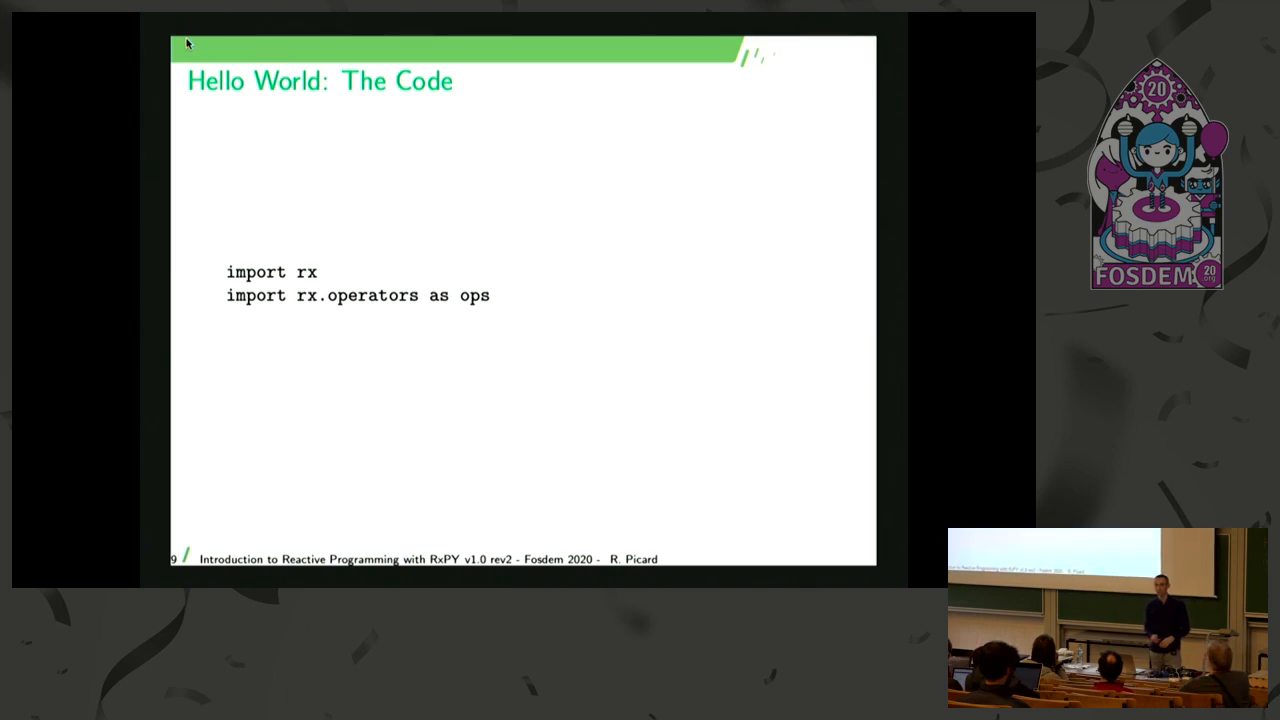
Advance to slide 10, adding the rx.from_iterable source line for 1, 2, 3, 4.
{"action": "key", "text": "Right"}
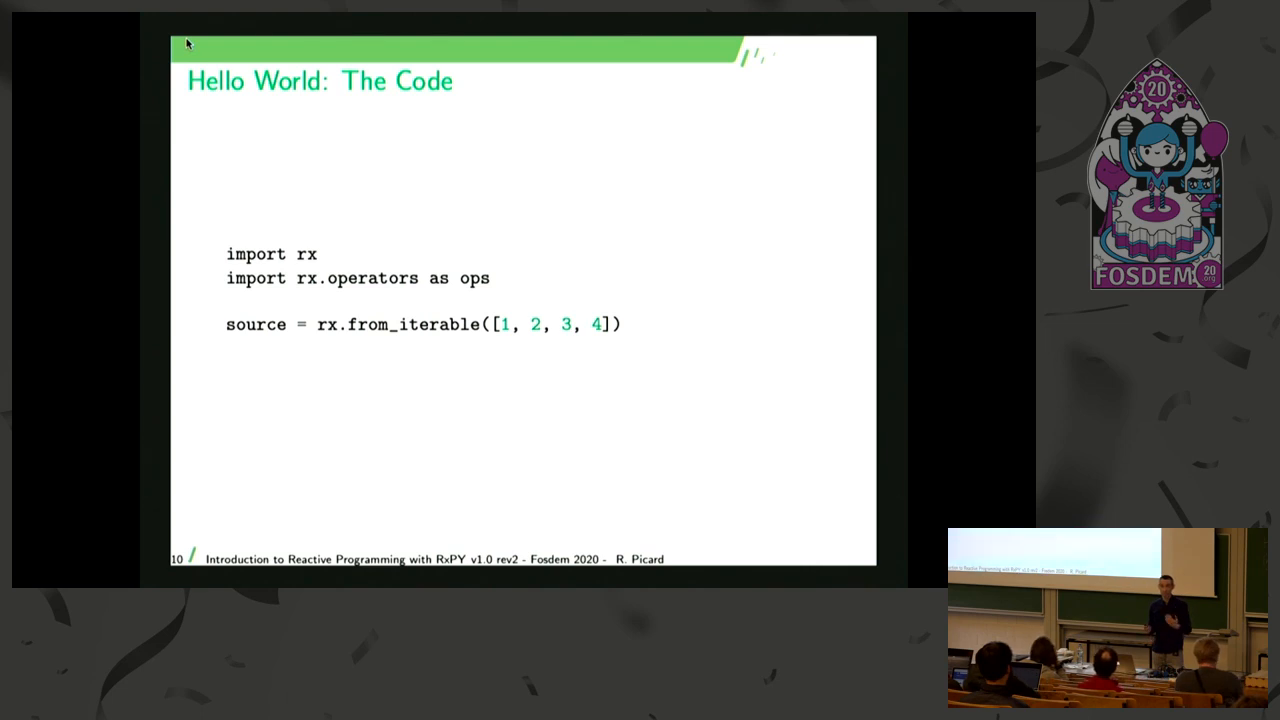
Step through the code slides to slide 14, 'Hello World: Result'.
{"action": "key", "text": "Right"}
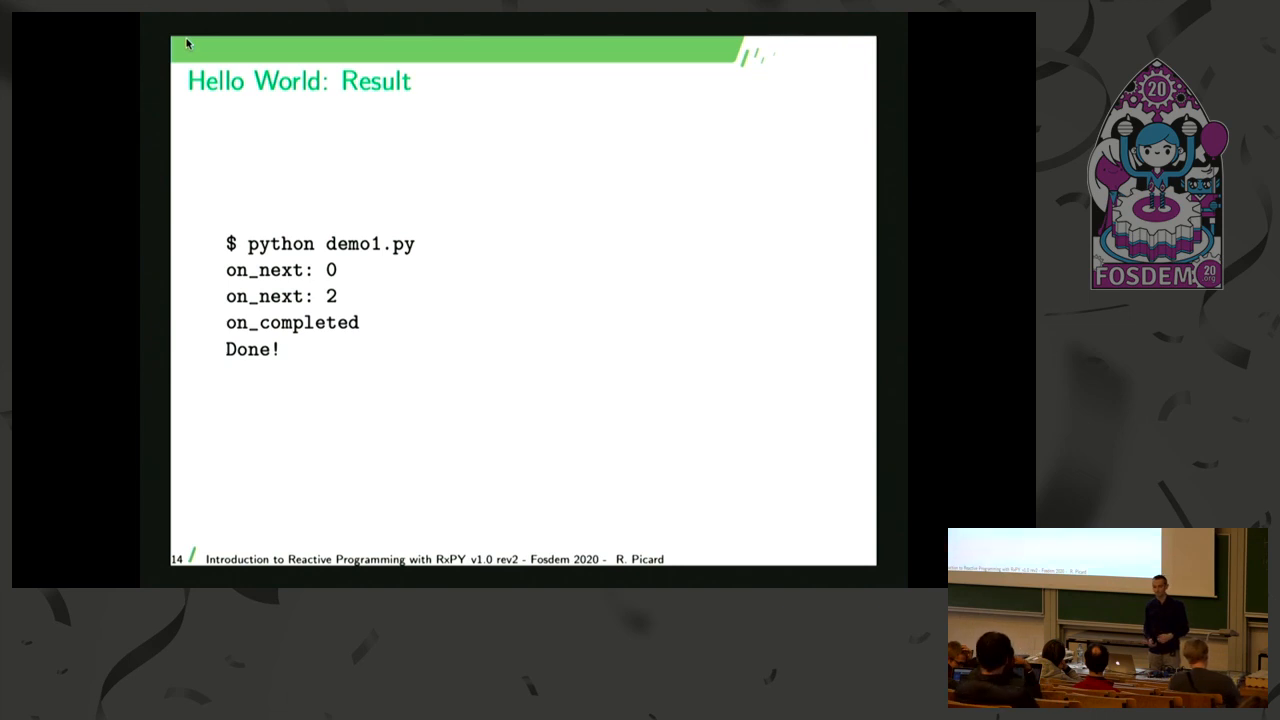
{"action": "key", "text": "Right"}
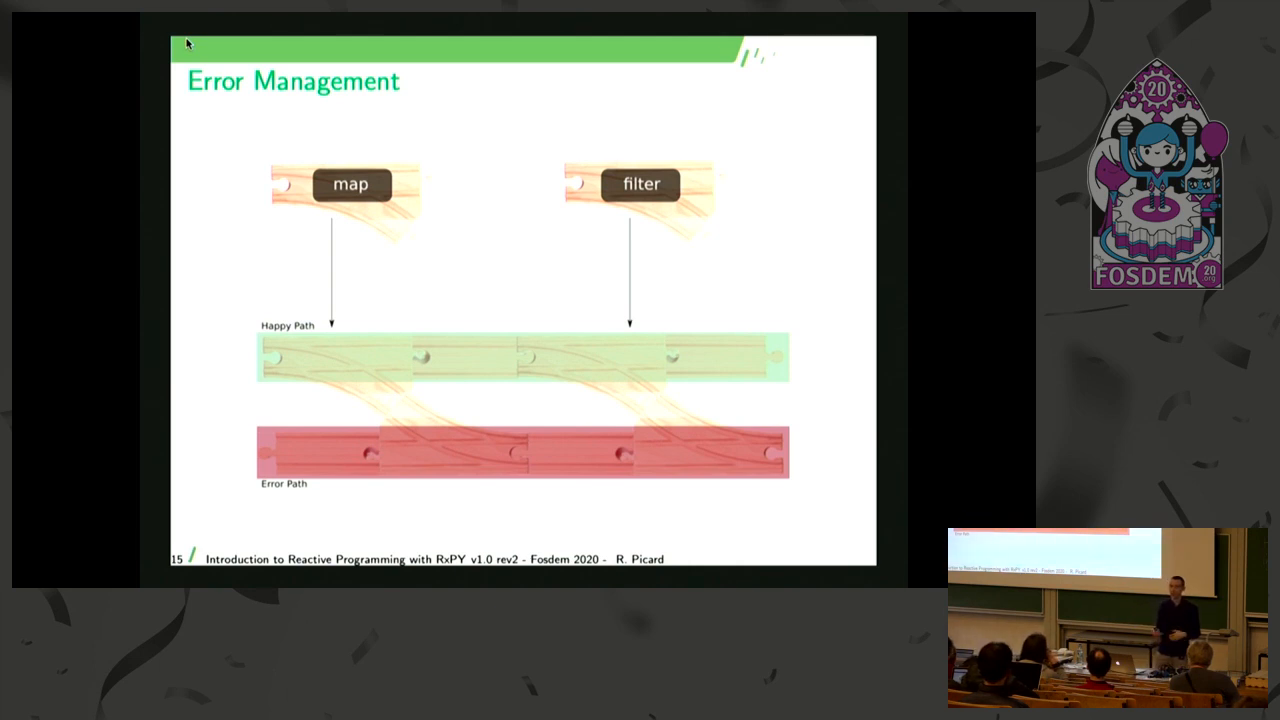
Advance past slide 16's error-source code to slide 17's demo1_error.py output.
{"action": "key", "text": "Right"}
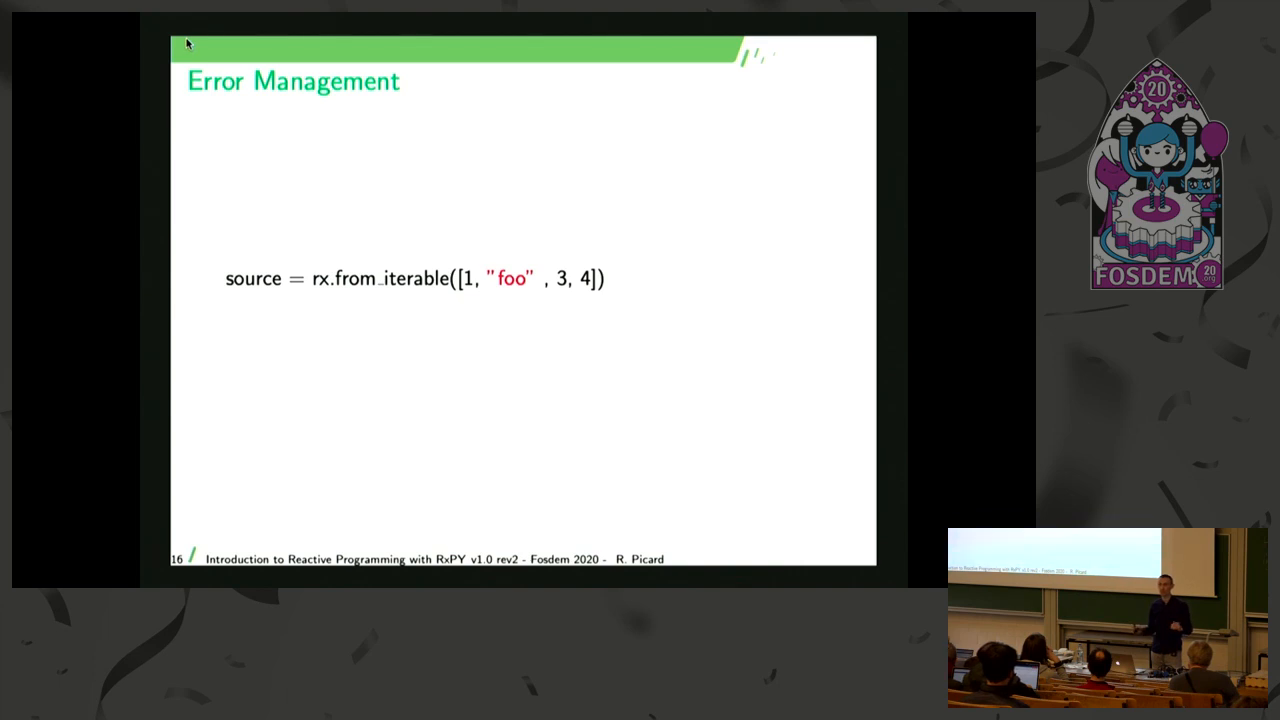
{"action": "key", "text": "right"}
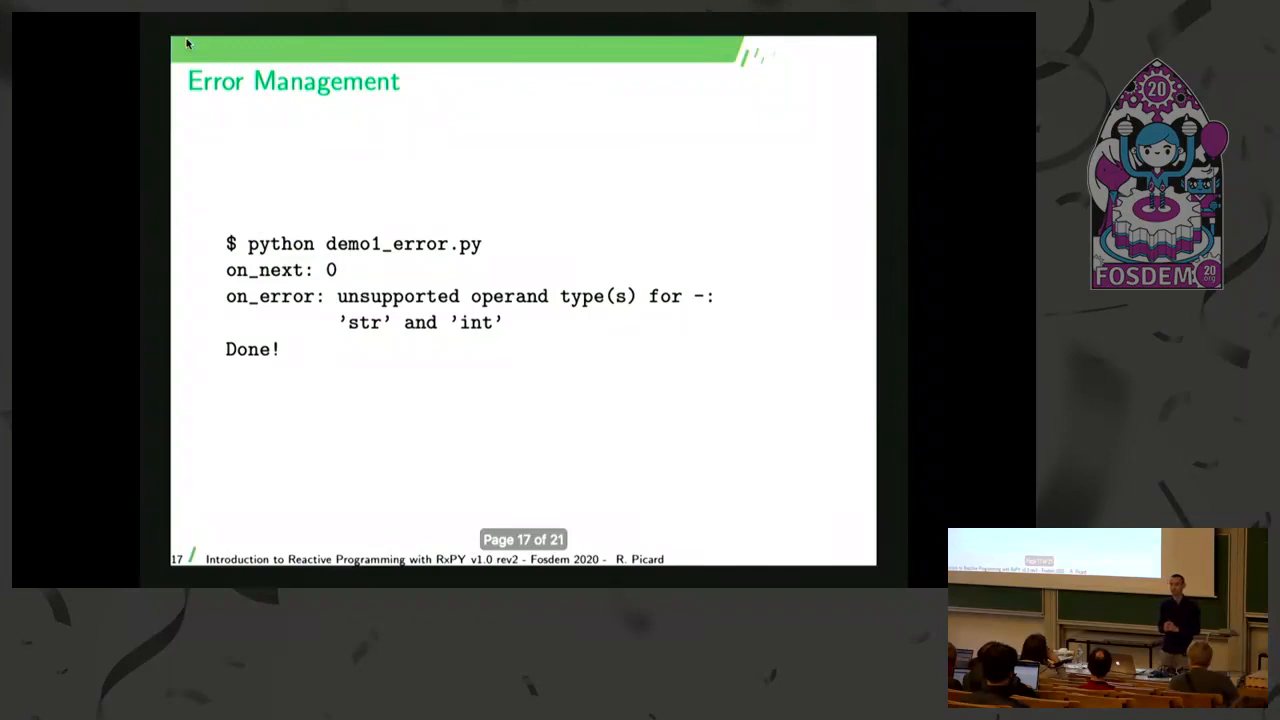